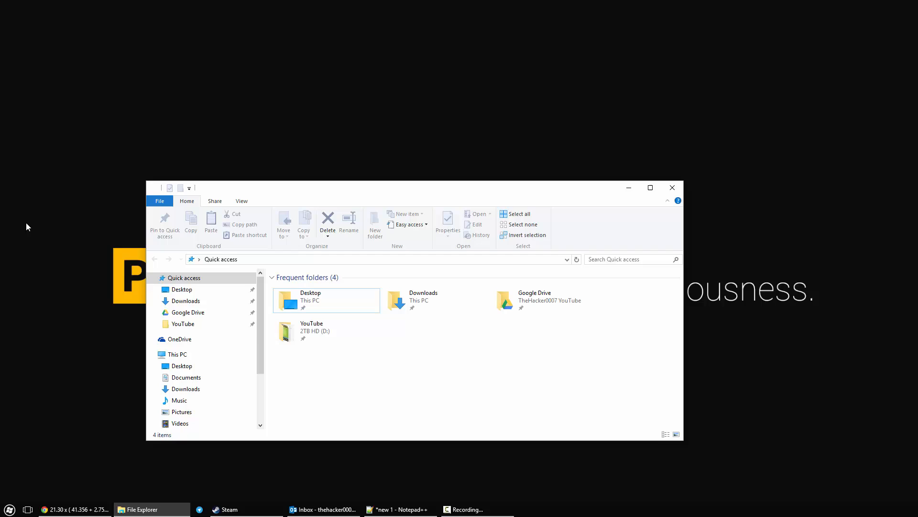
- Launch regedit from the Run dialog, bringing up the permission prompt
right_click(178, 339)
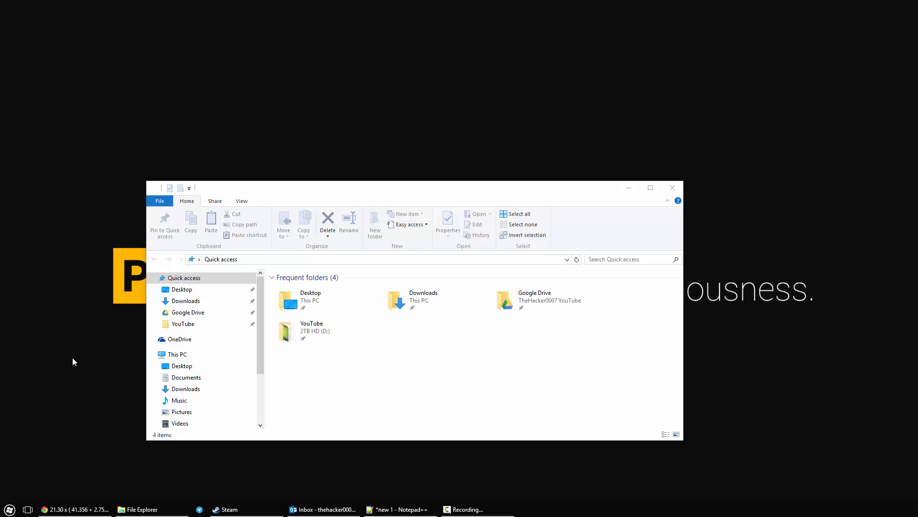
click(10, 509)
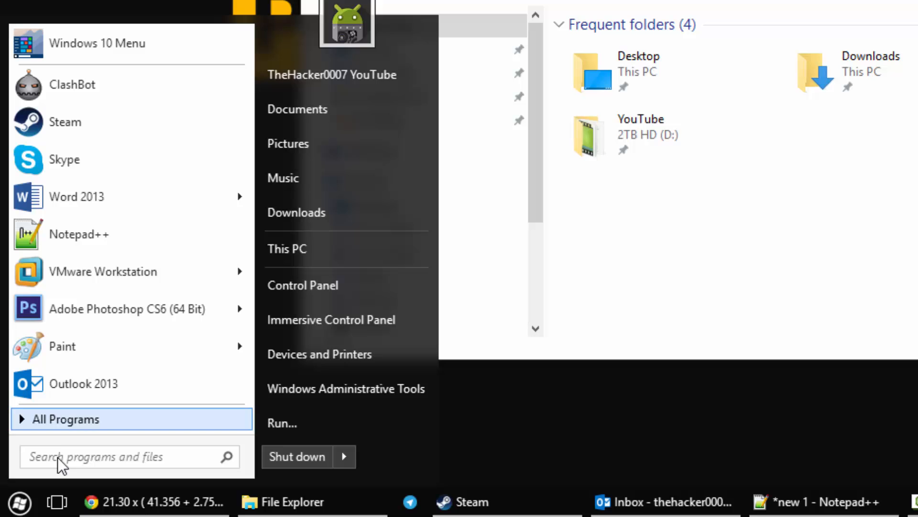
text(regedit)
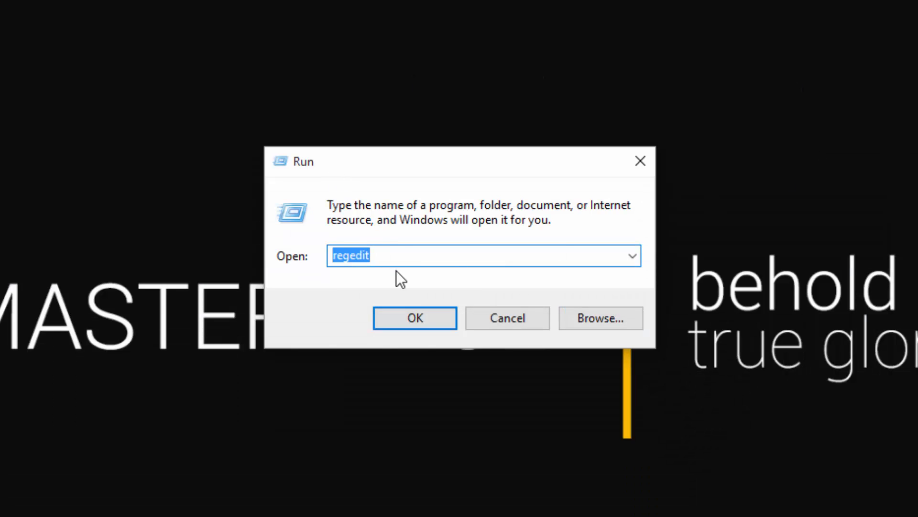
click(405, 255)
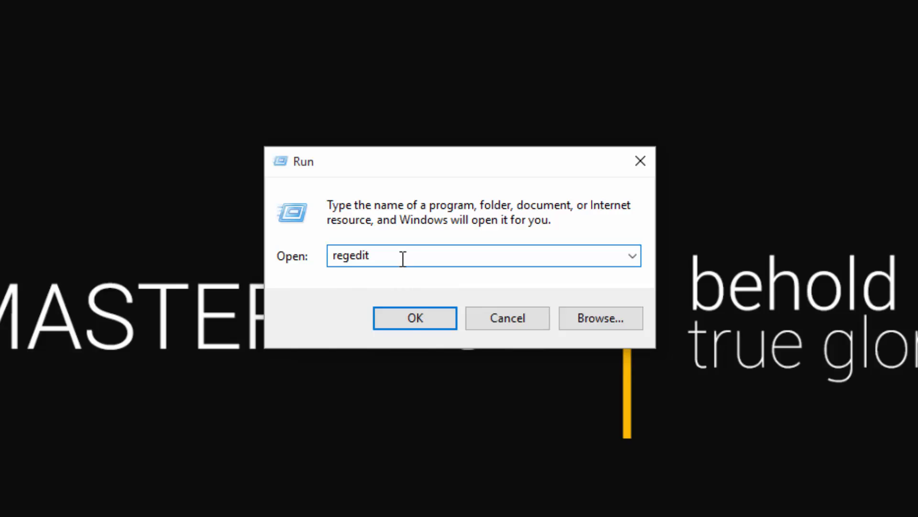
click(414, 318)
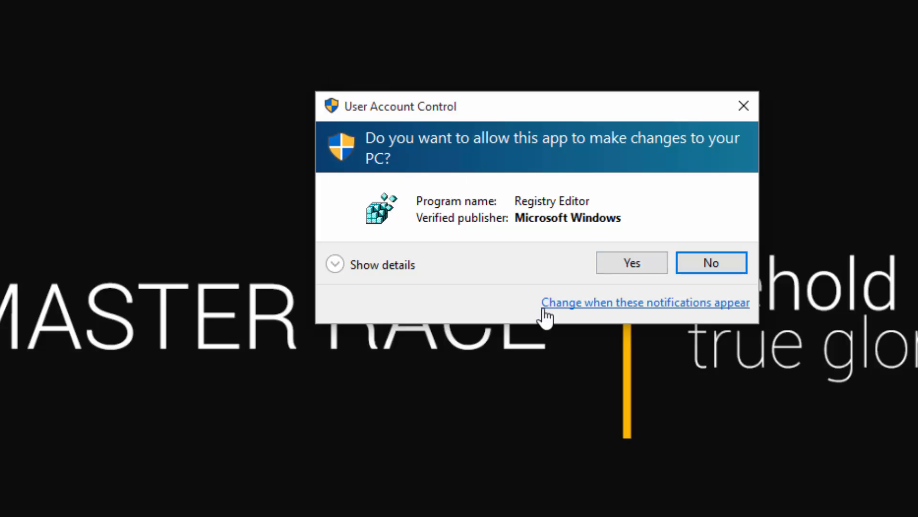
- Approve the User Account Control prompt so Registry Editor opens
click(631, 262)
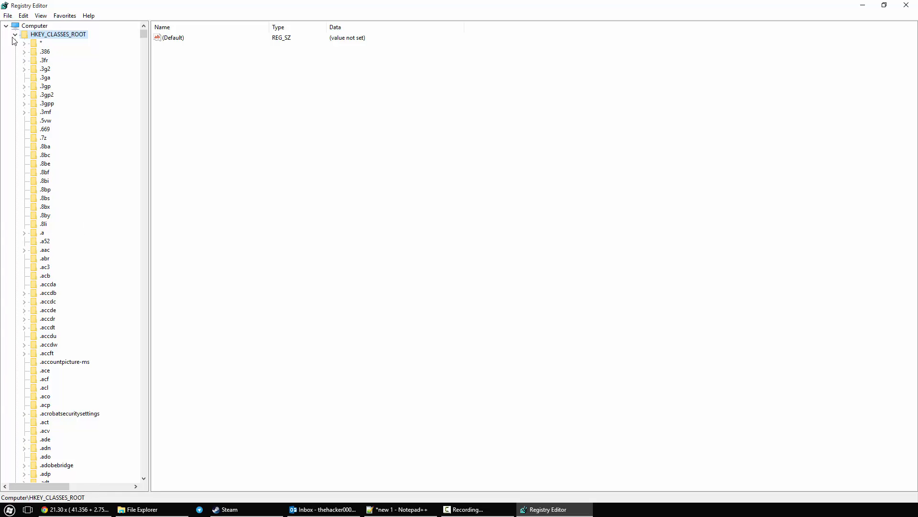
- Expand HKEY_CLASSES_ROOT\CLSID and select the {018D5C66…} OneDrive subkey
click(13, 34)
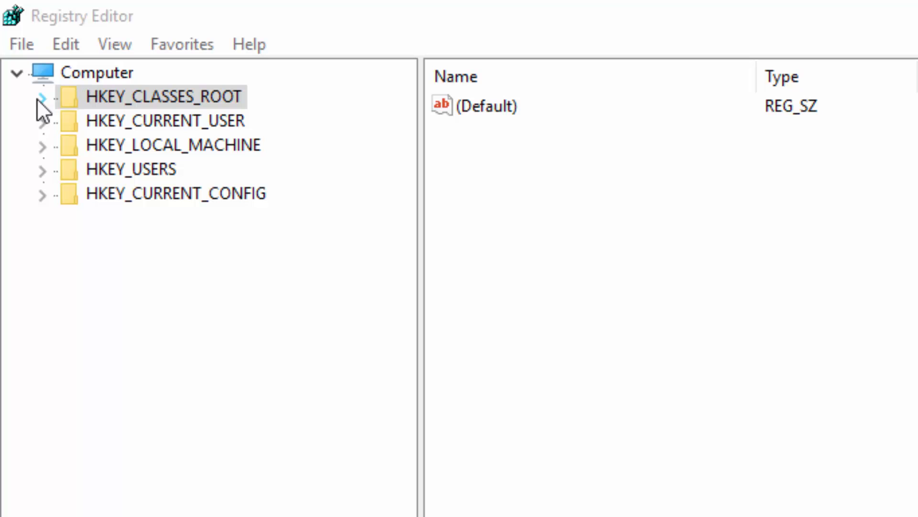
click(40, 96)
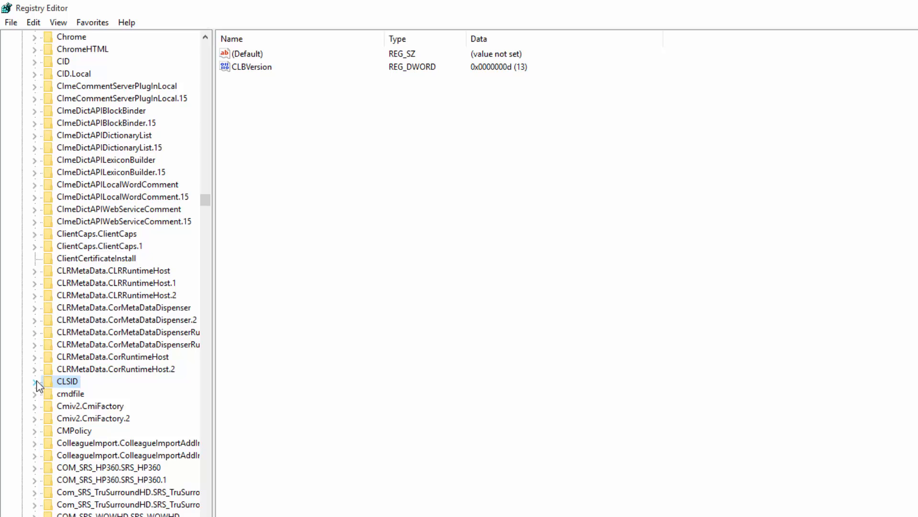
click(36, 381)
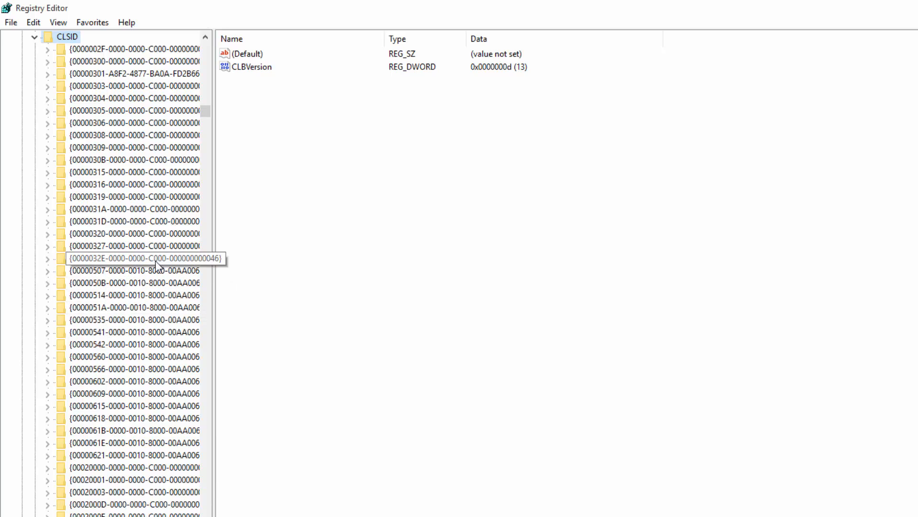
click(135, 258)
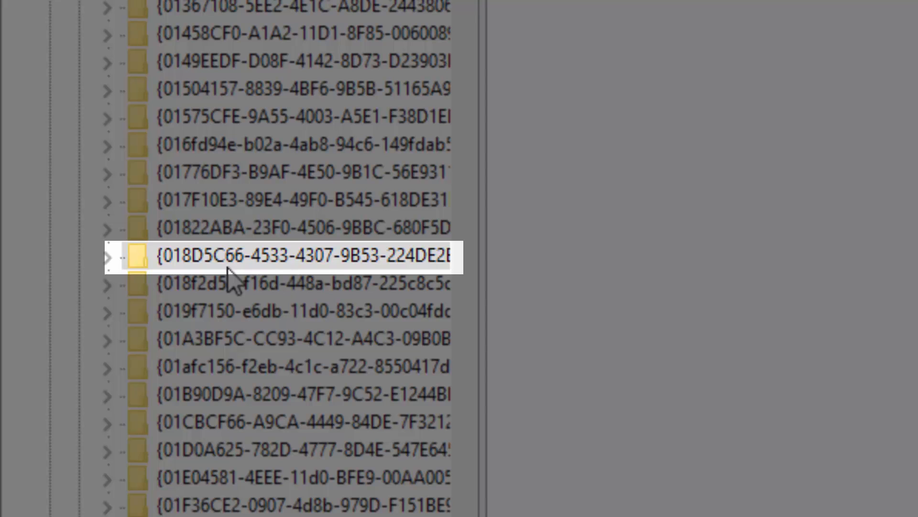
mouse_move(296, 284)
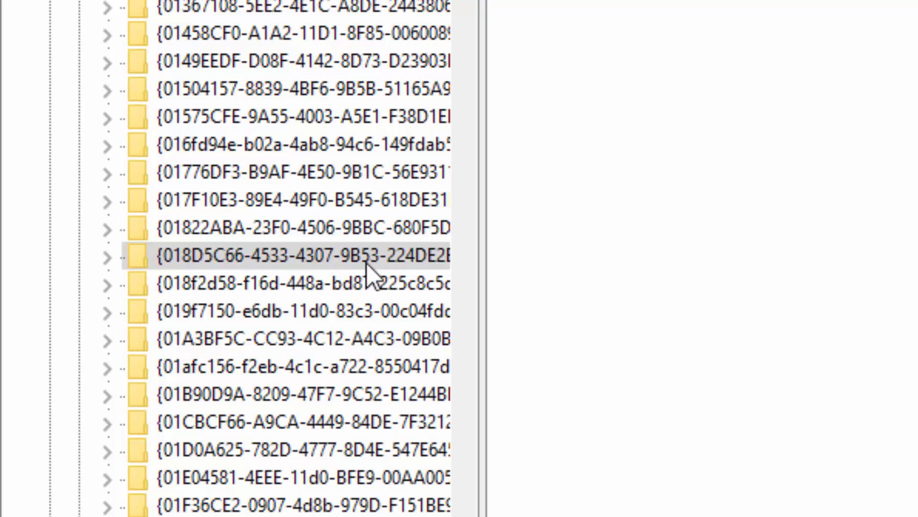
mouse_move(201, 264)
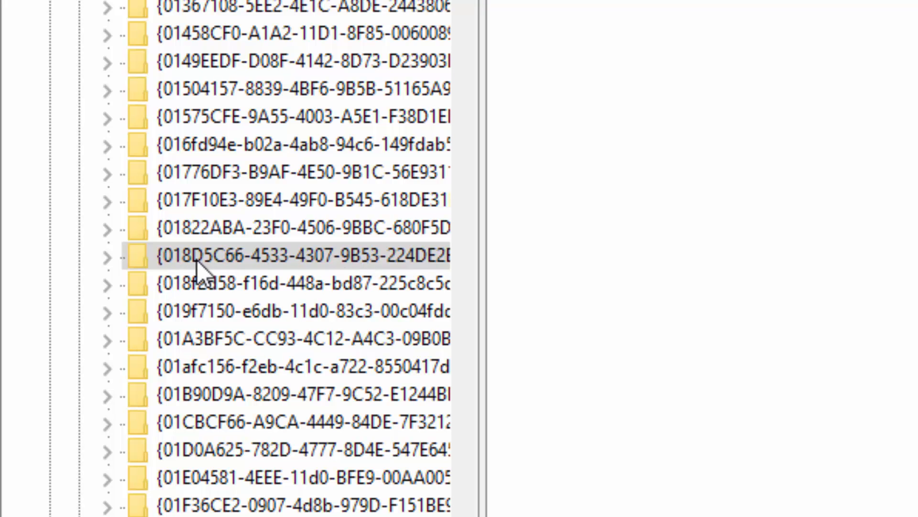
mouse_move(178, 272)
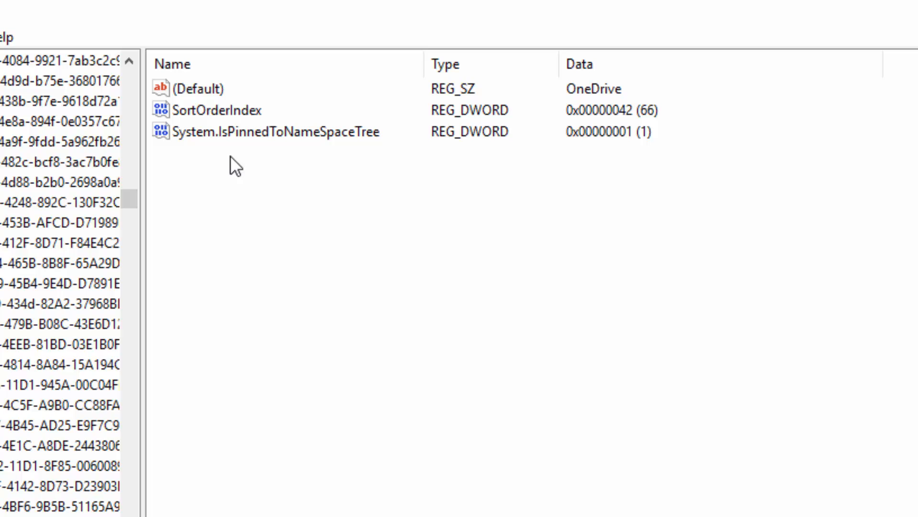
mouse_move(252, 198)
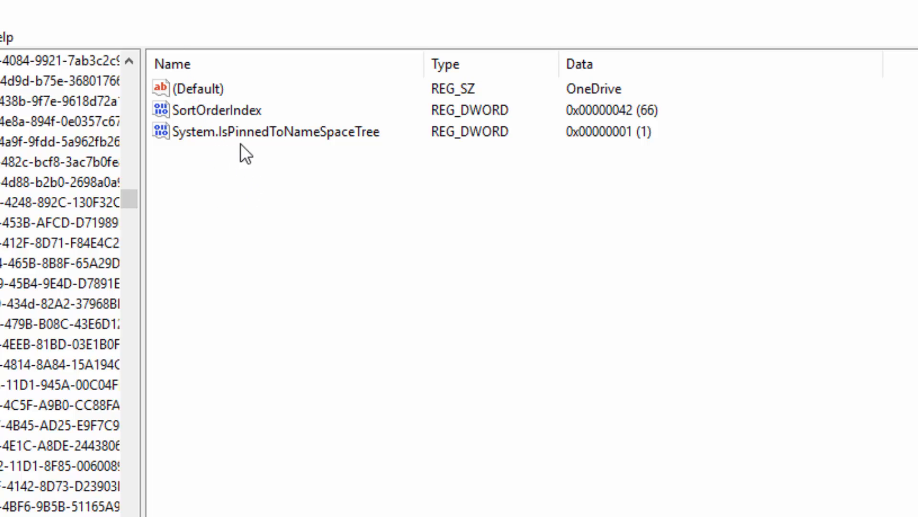
mouse_move(364, 178)
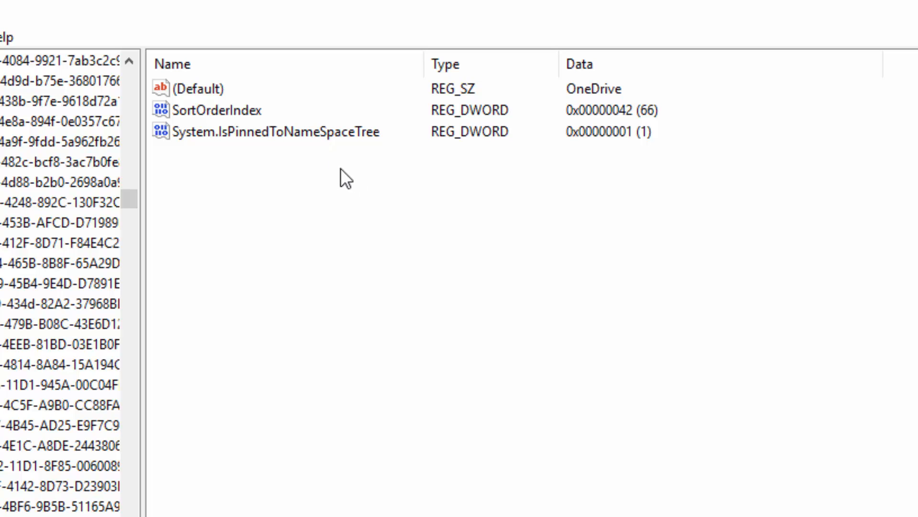
mouse_move(205, 126)
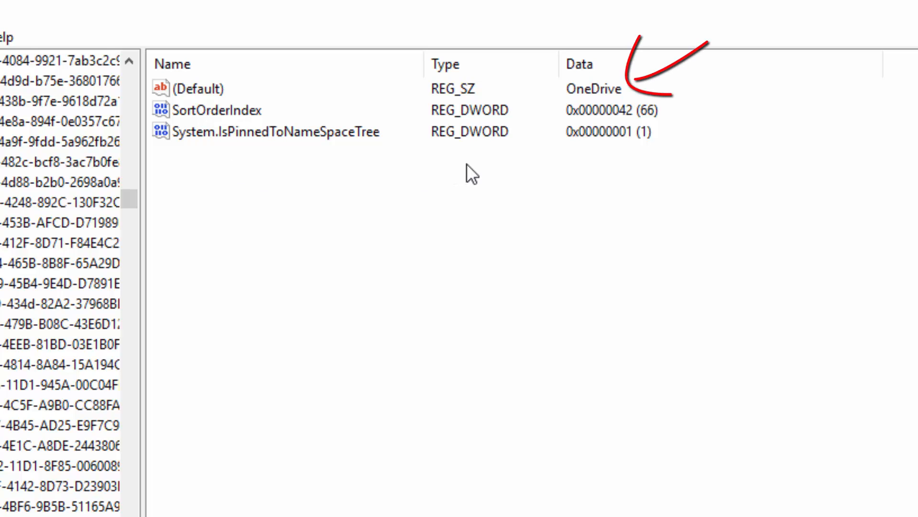
mouse_move(697, 186)
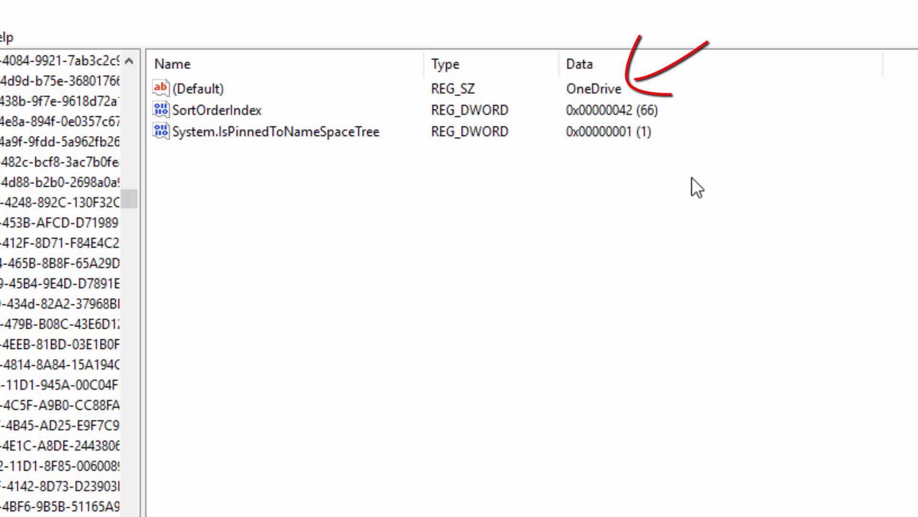
mouse_move(329, 239)
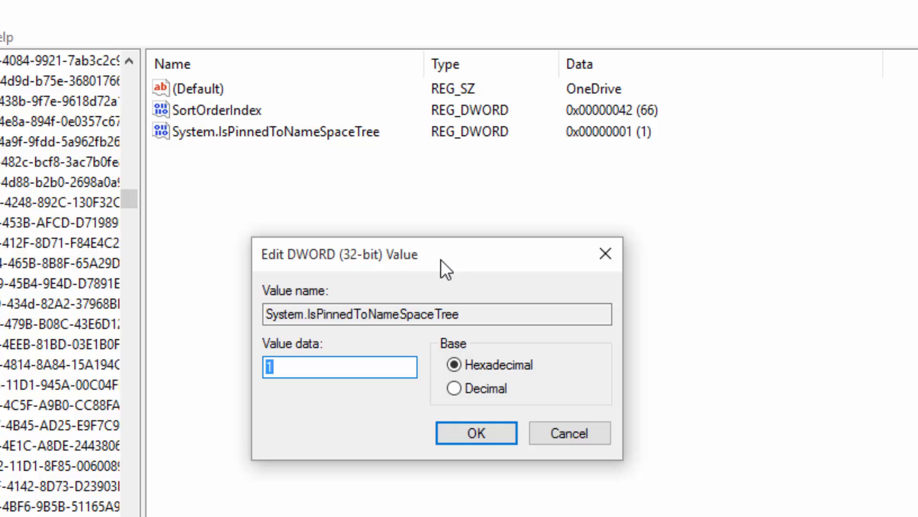
- Change System.IsPinnedToNameSpaceTree value data from 1 to 0
text(0)
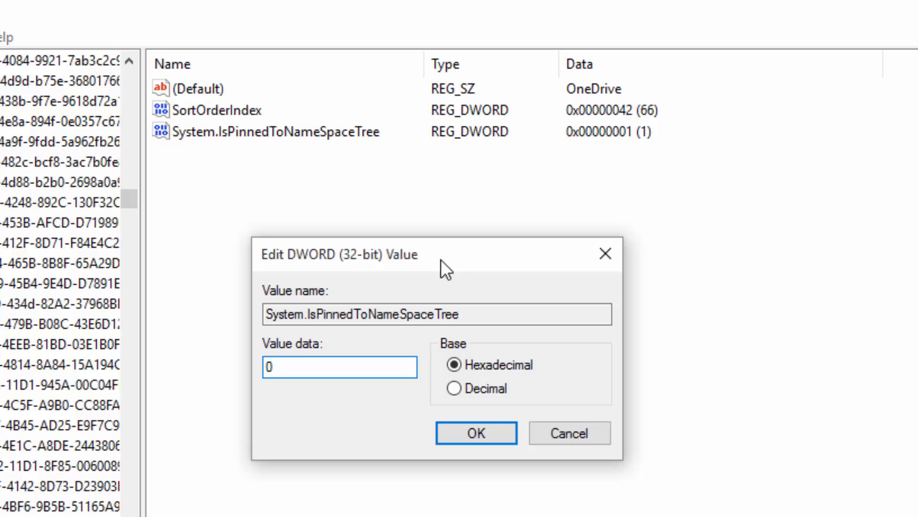
click(476, 432)
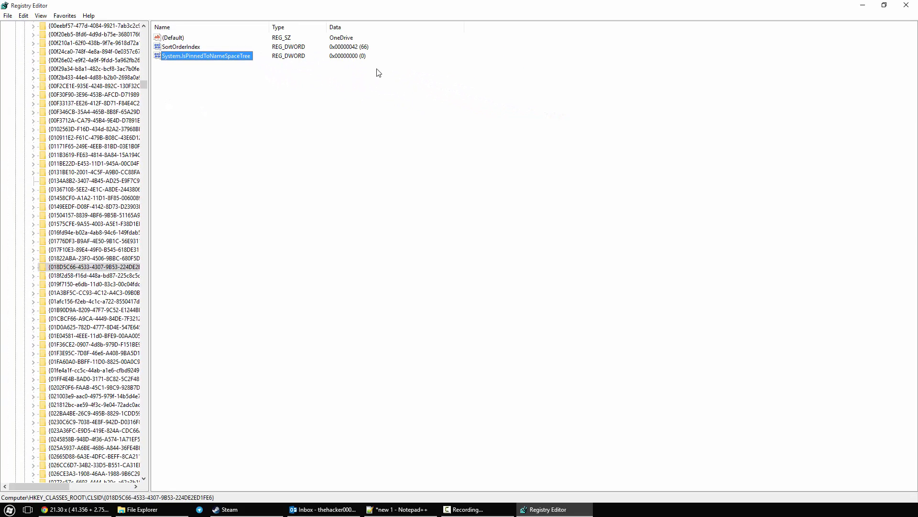
mouse_move(369, 63)
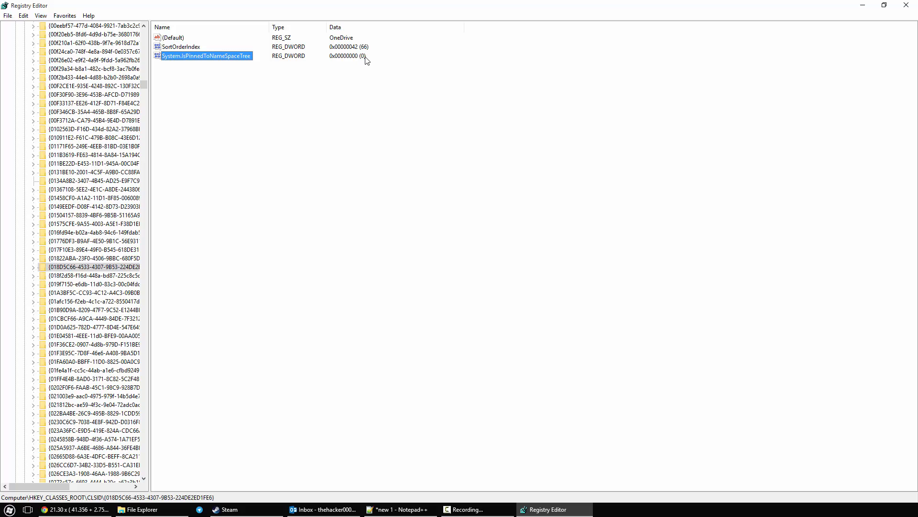
mouse_move(741, 36)
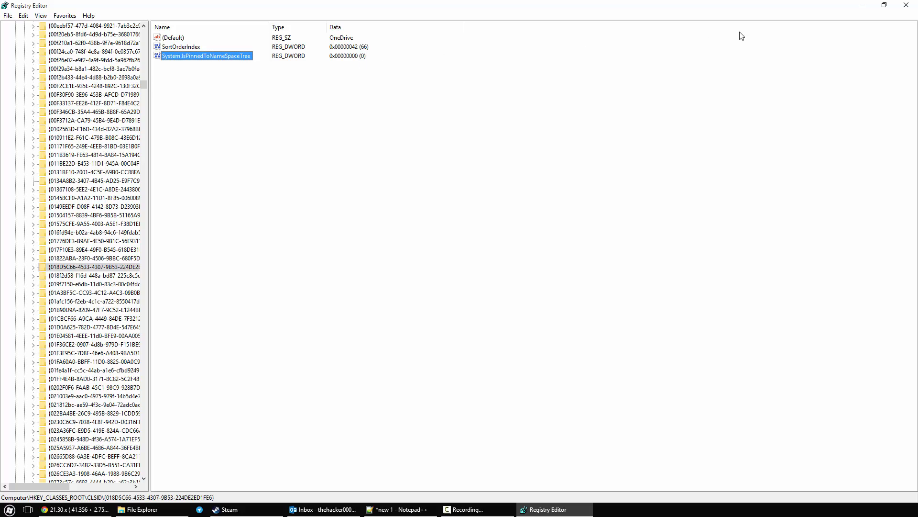
- Close Registry Editor to see File Explorer's sidebar without OneDrive
click(141, 509)
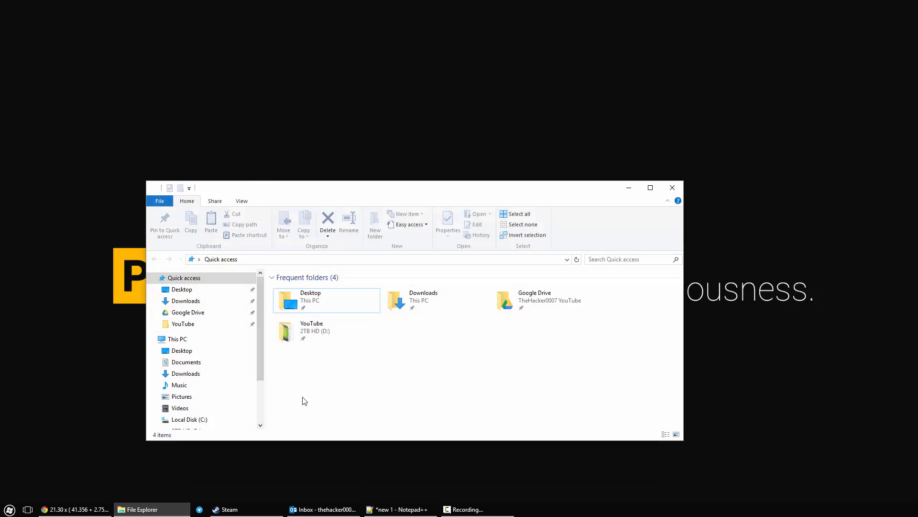